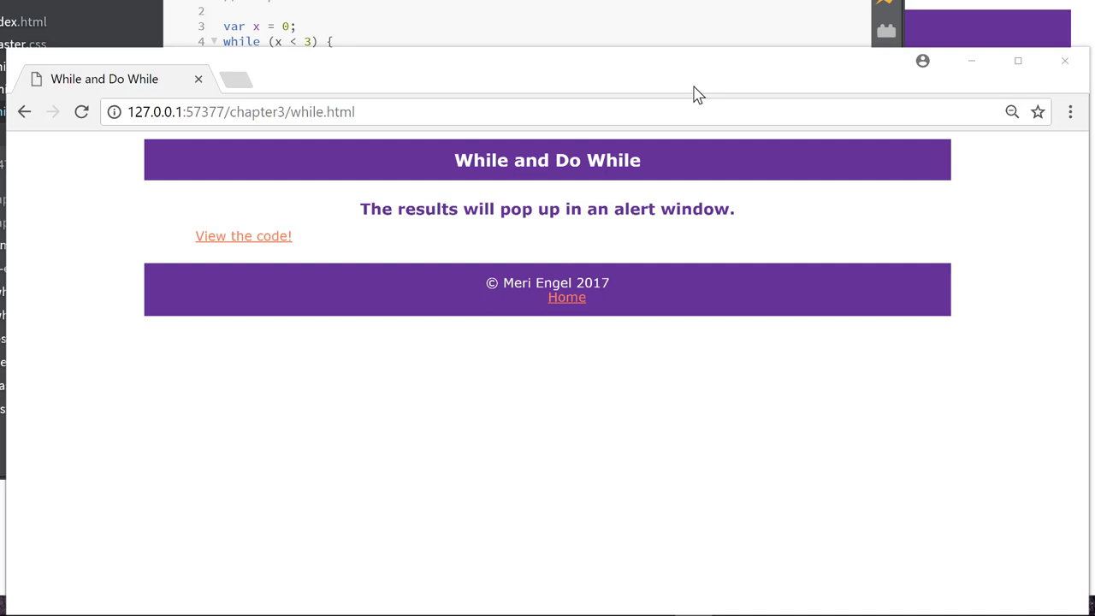
# Step: Follow the 'View the code!' link to show the while.js source with its while and do-while loops
pyautogui.click(243, 236)
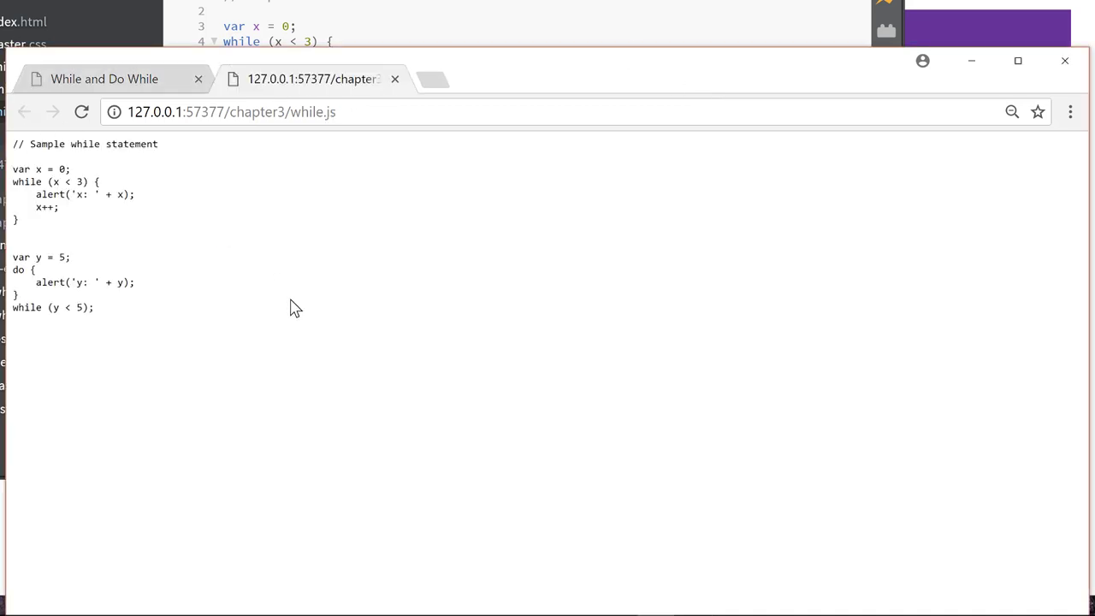
pyautogui.moveTo(133, 226)
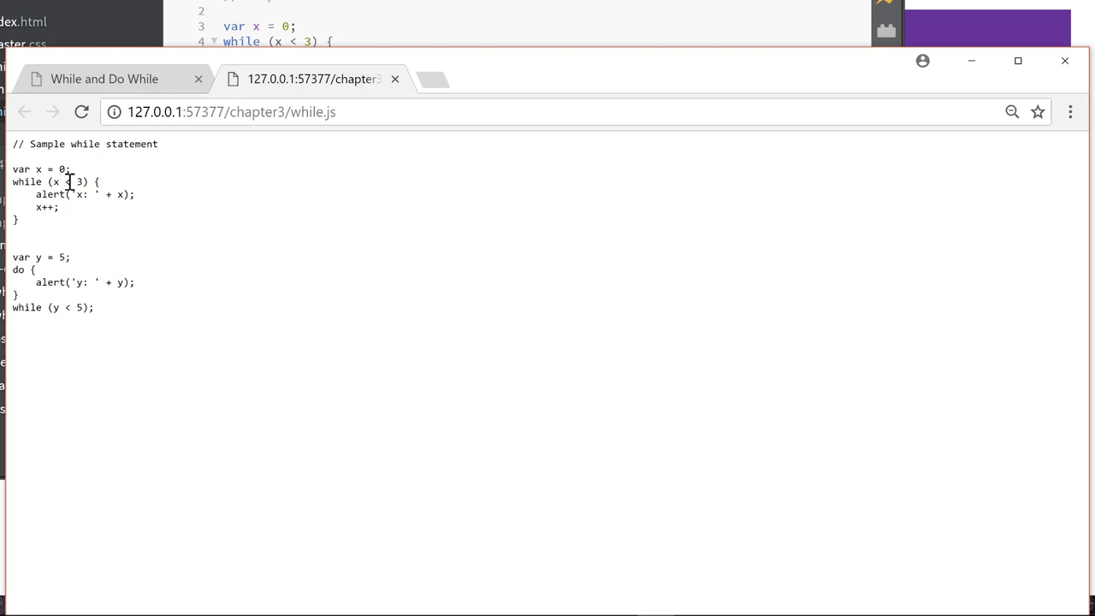
pyautogui.moveTo(86, 216)
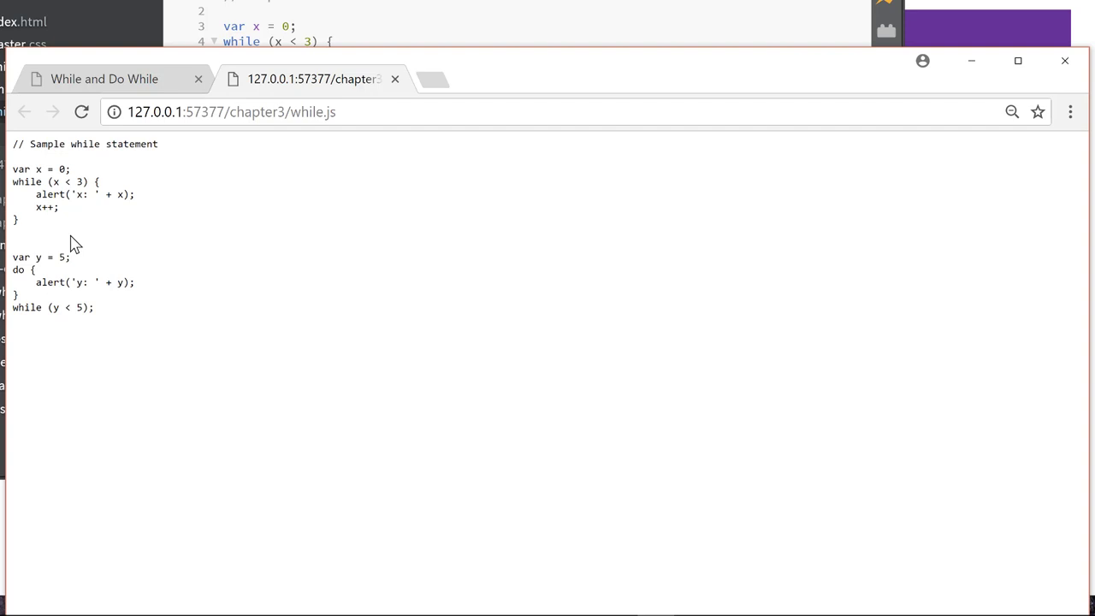
pyautogui.moveTo(75, 260)
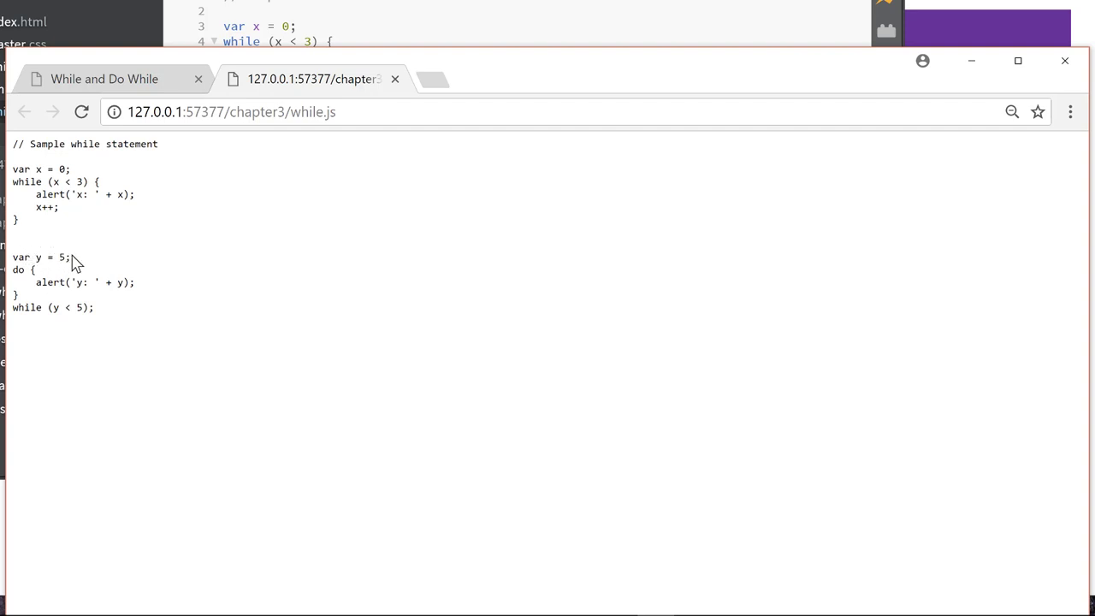
pyautogui.moveTo(48, 284)
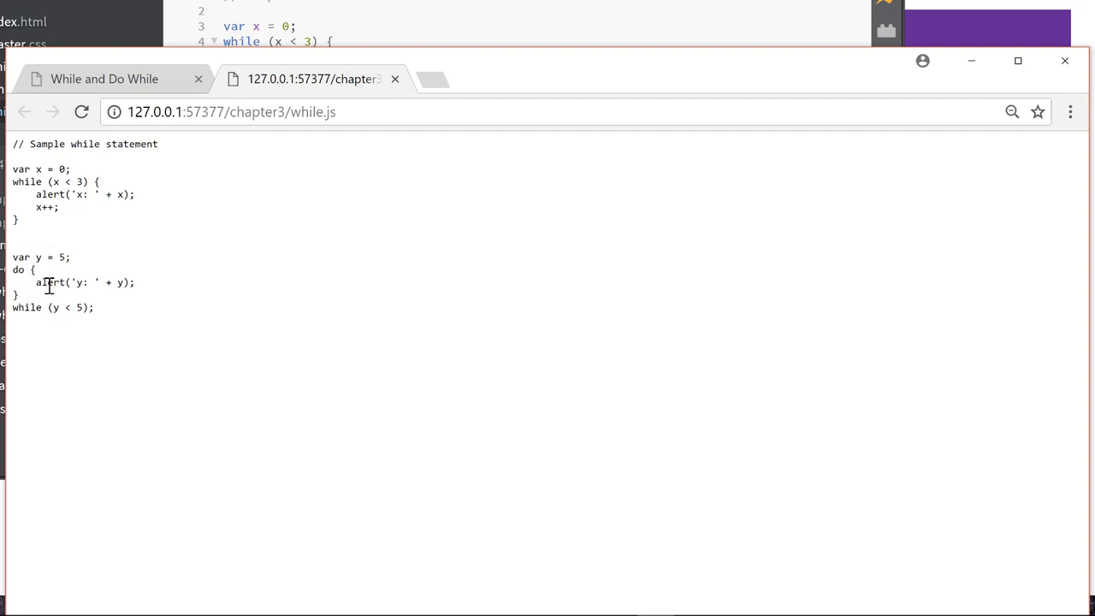
pyautogui.moveTo(127, 287)
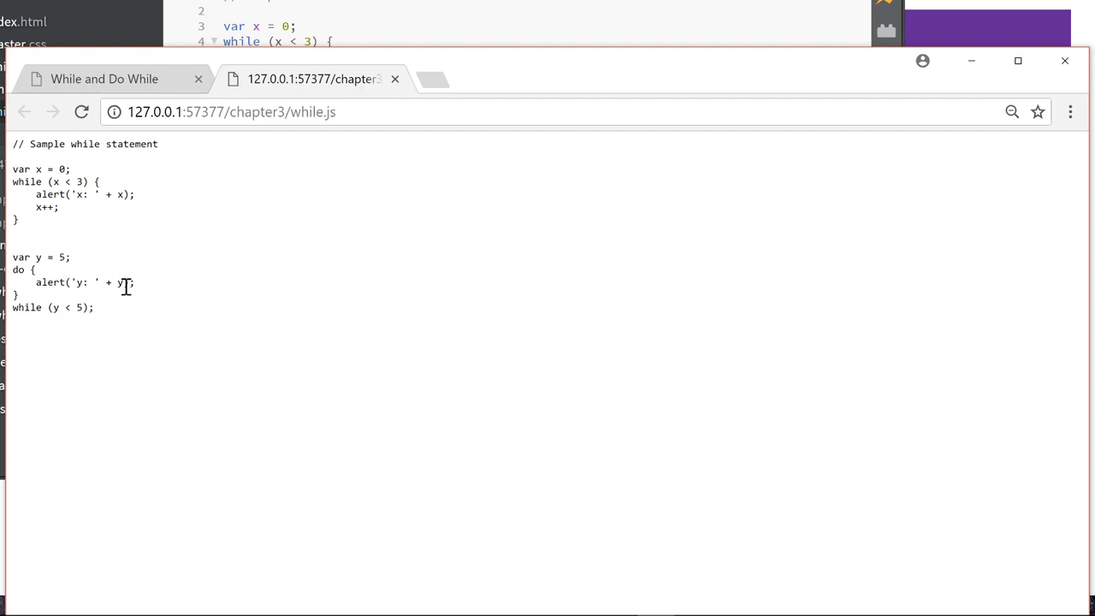
pyautogui.moveTo(94, 323)
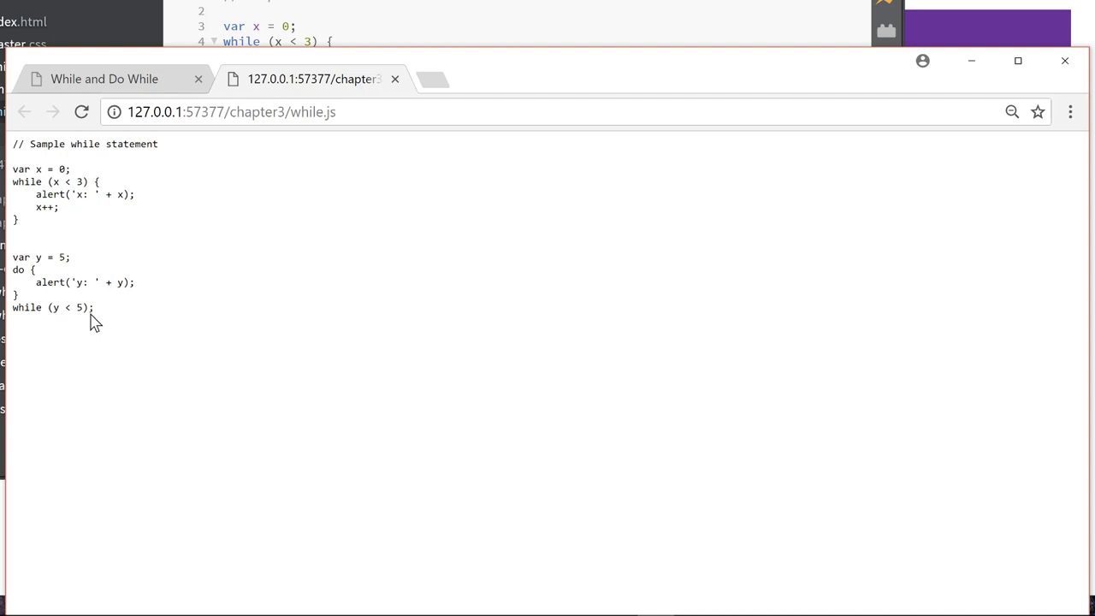
pyautogui.doubleClick(46, 207)
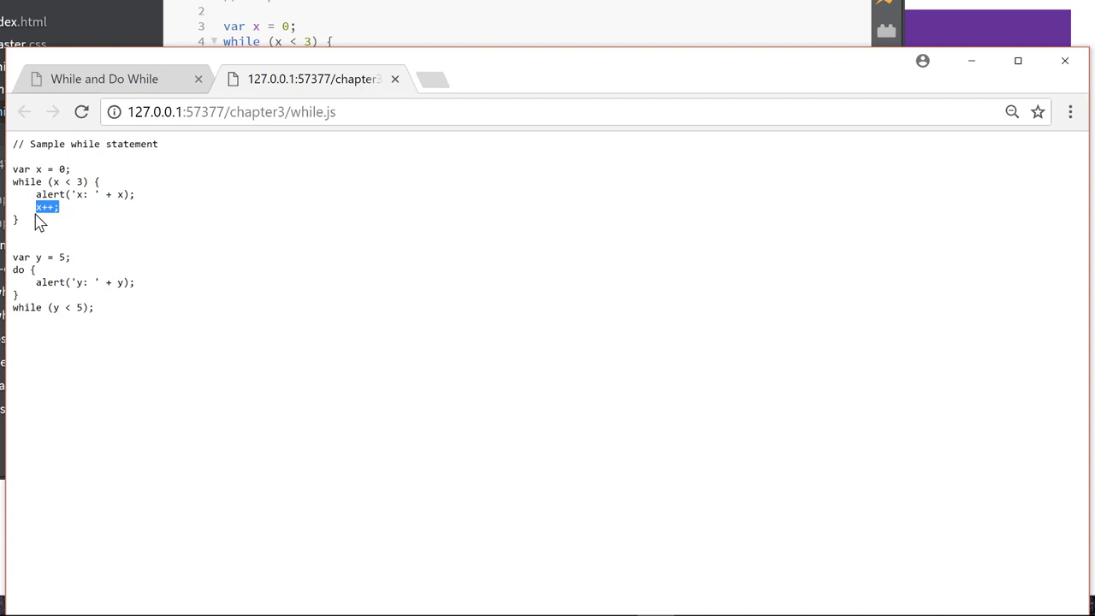
pyautogui.moveTo(32, 281)
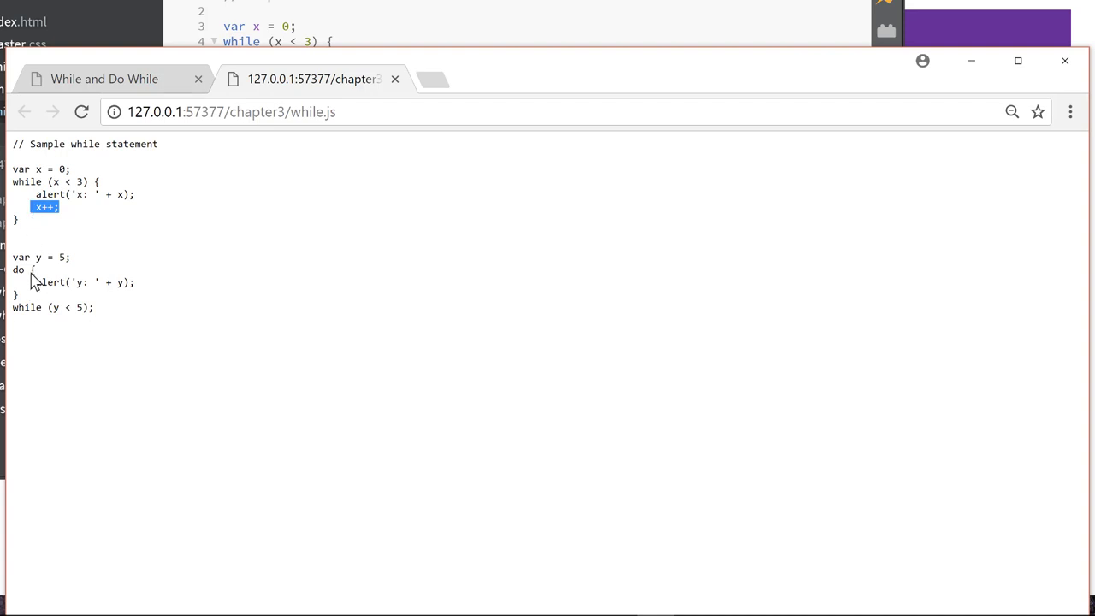
pyautogui.moveTo(52, 288)
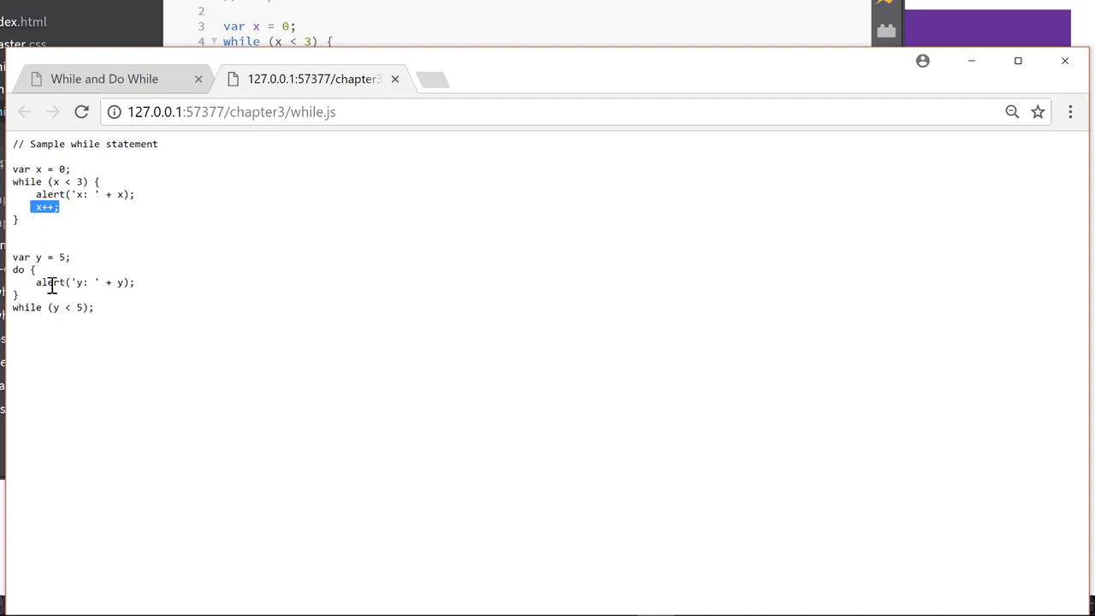
pyautogui.moveTo(69, 224)
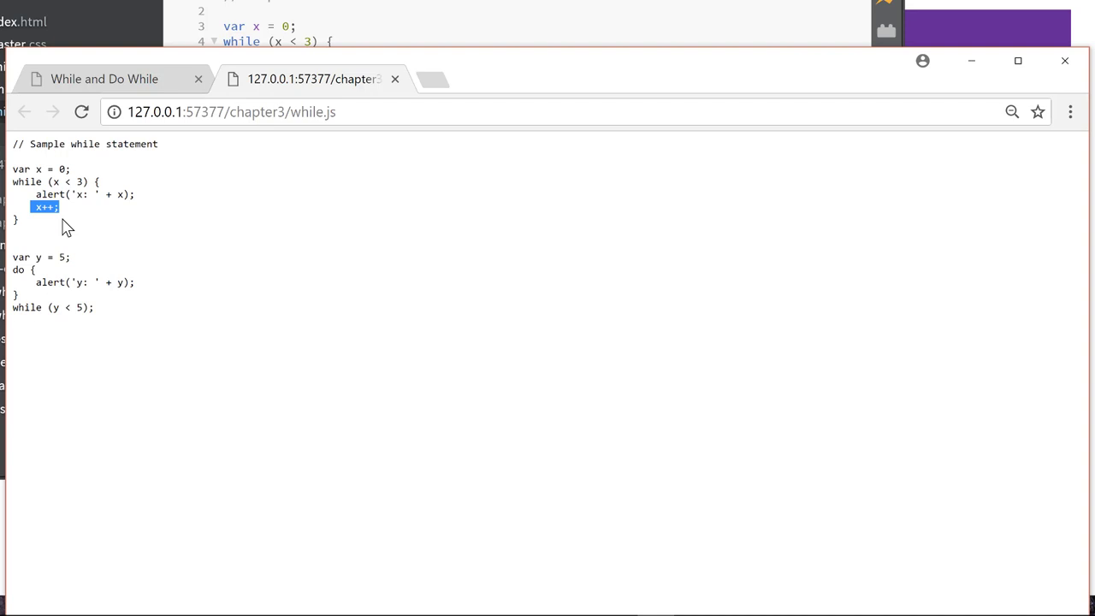
pyautogui.moveTo(73, 315)
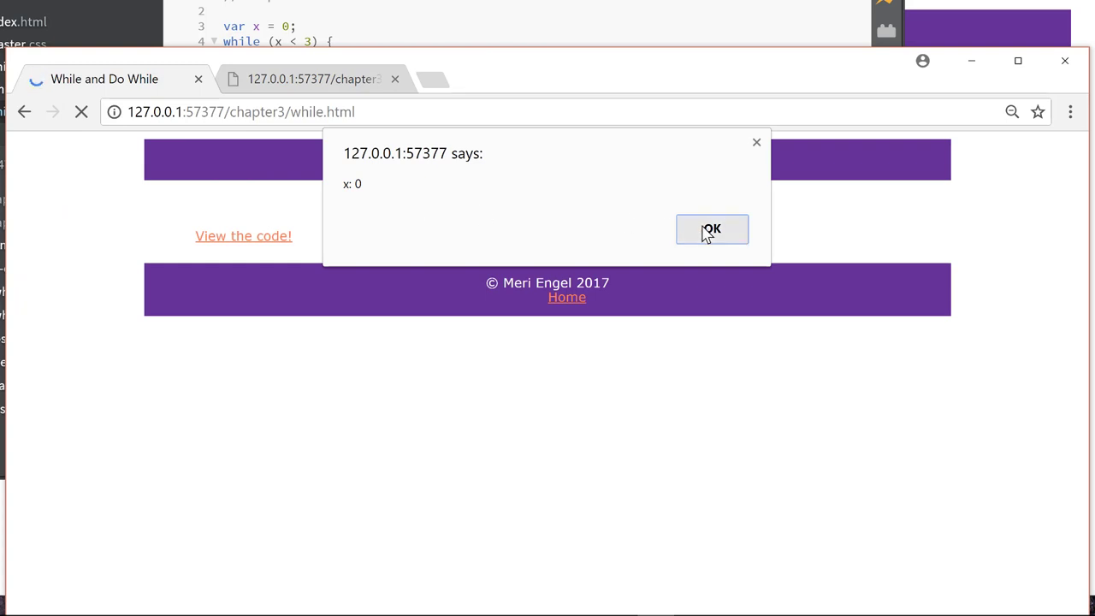
# Step: Dismiss the x: 0, x: 2 and y: 5 alerts so while.html finishes loading
pyautogui.click(711, 229)
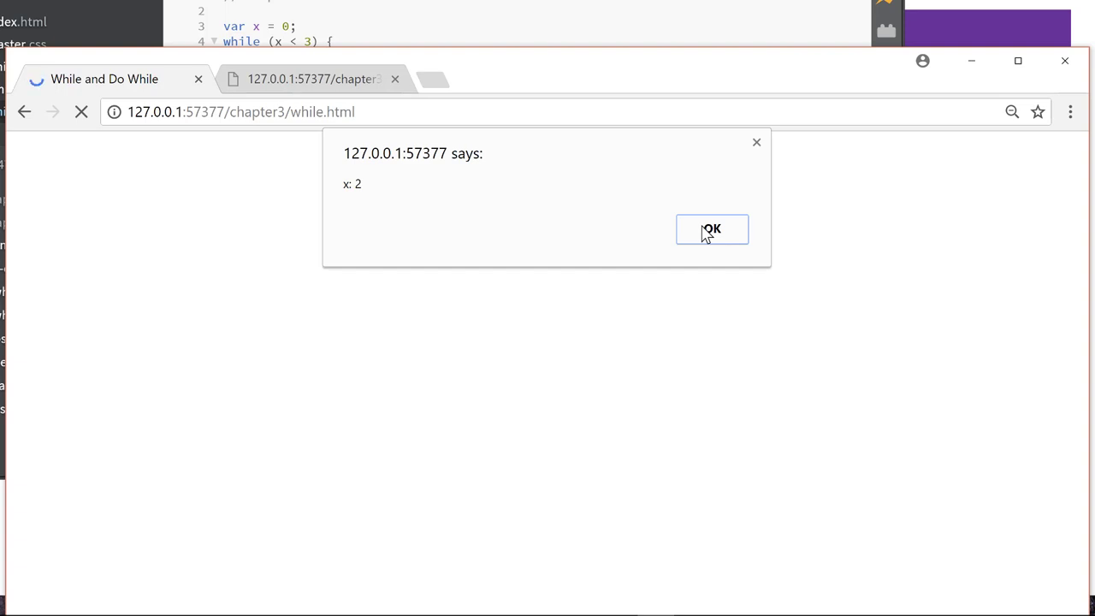
pyautogui.click(711, 229)
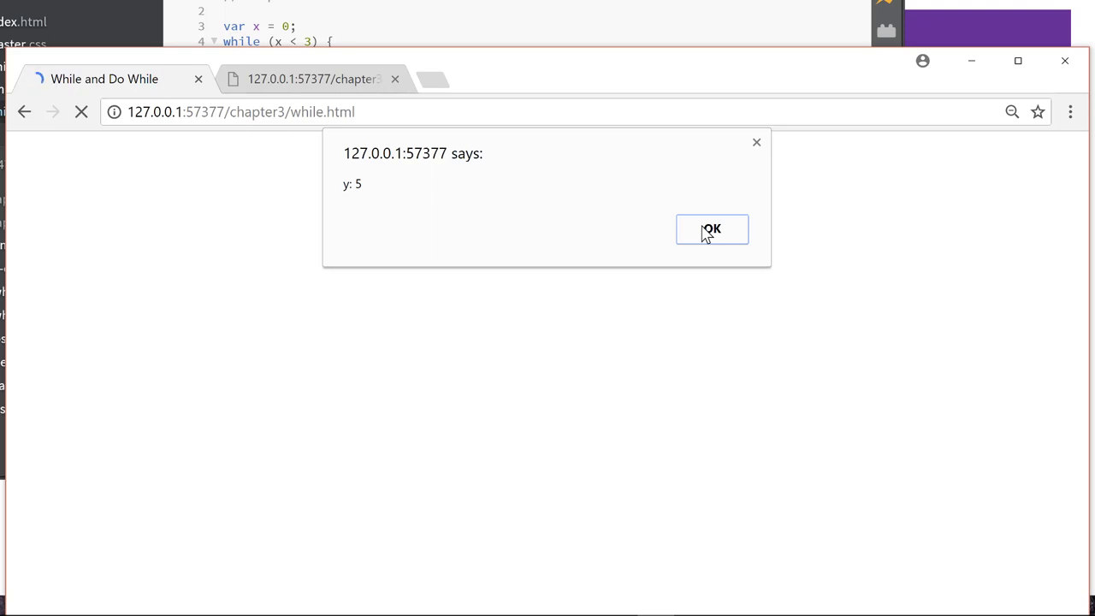
pyautogui.click(712, 229)
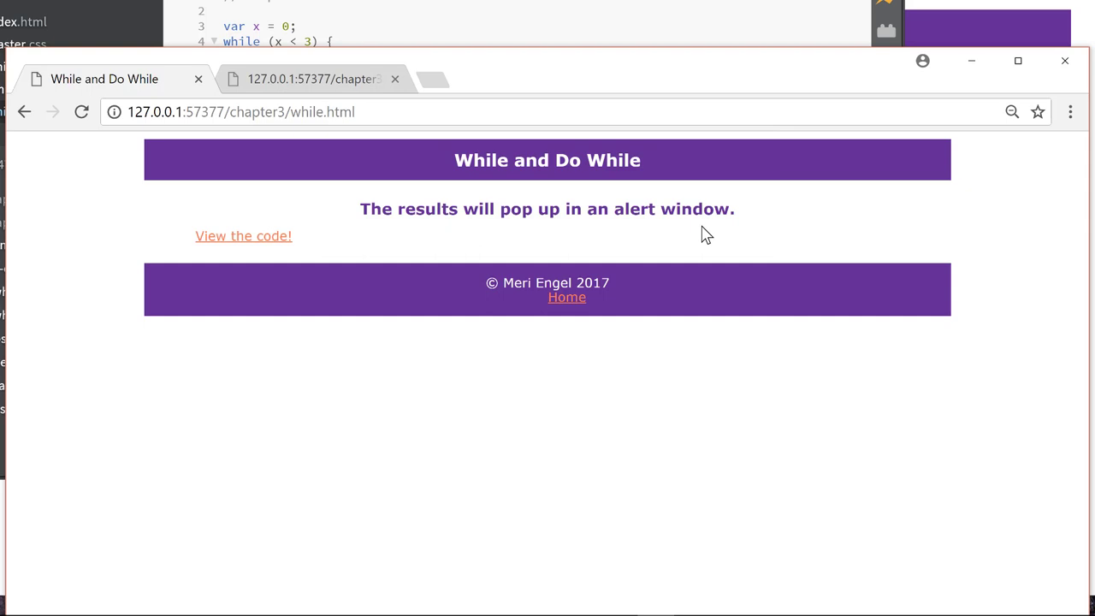